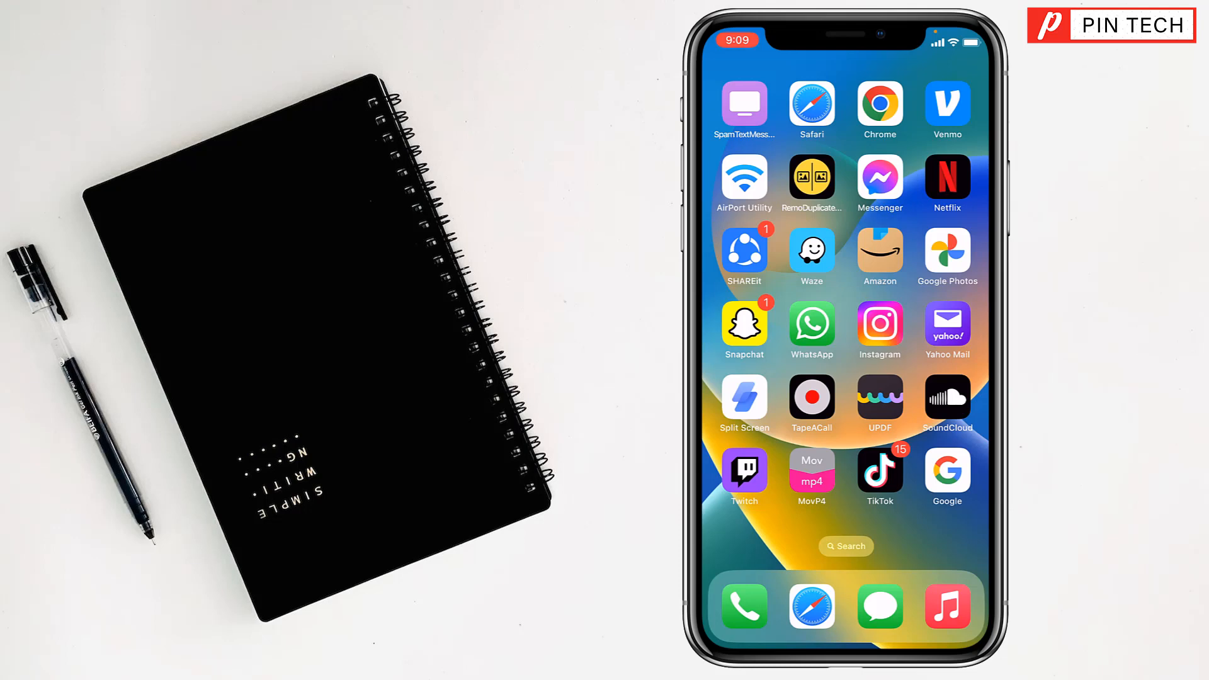
Launch Instagram from the iPhone home screen to reach the home feed.
click(879, 322)
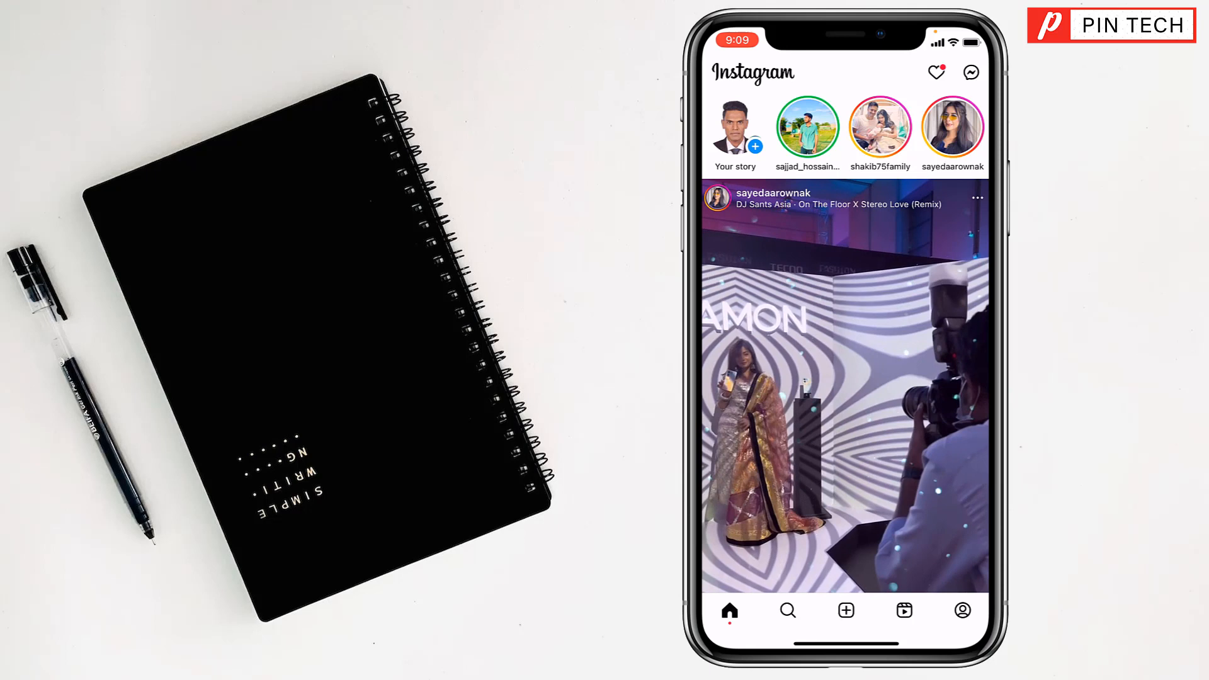
Open the friend's direct message chat and show its chat theme list.
click(970, 73)
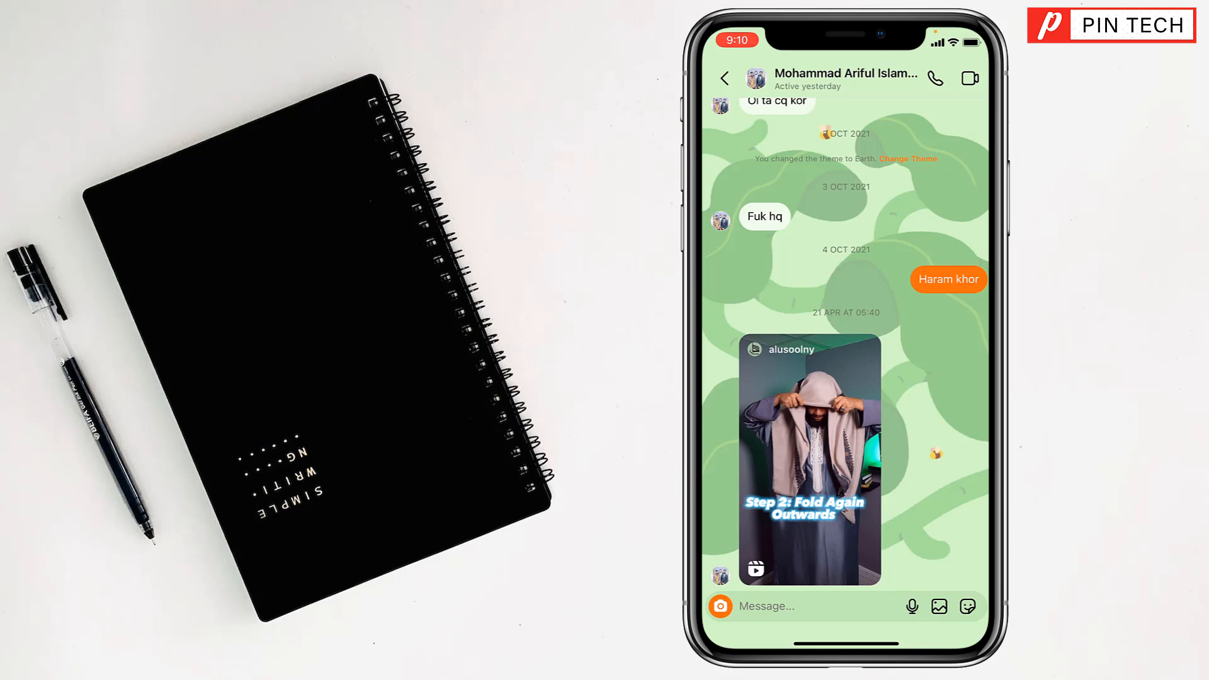
click(845, 79)
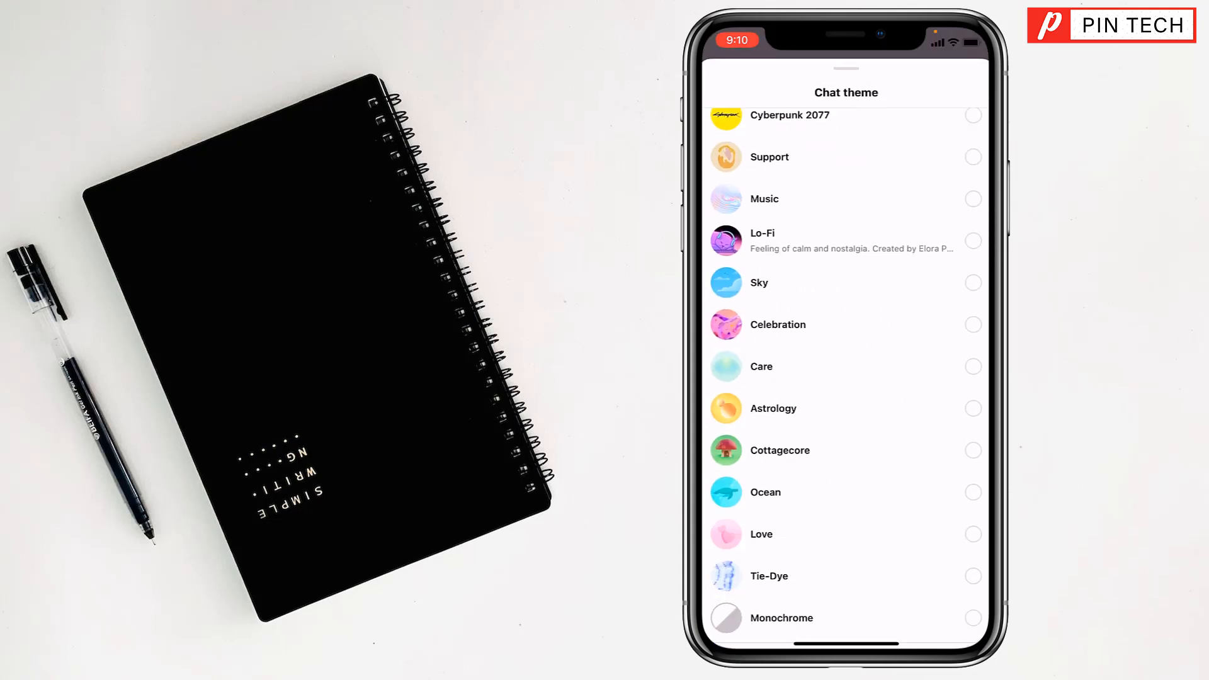
scroll(down, 3)
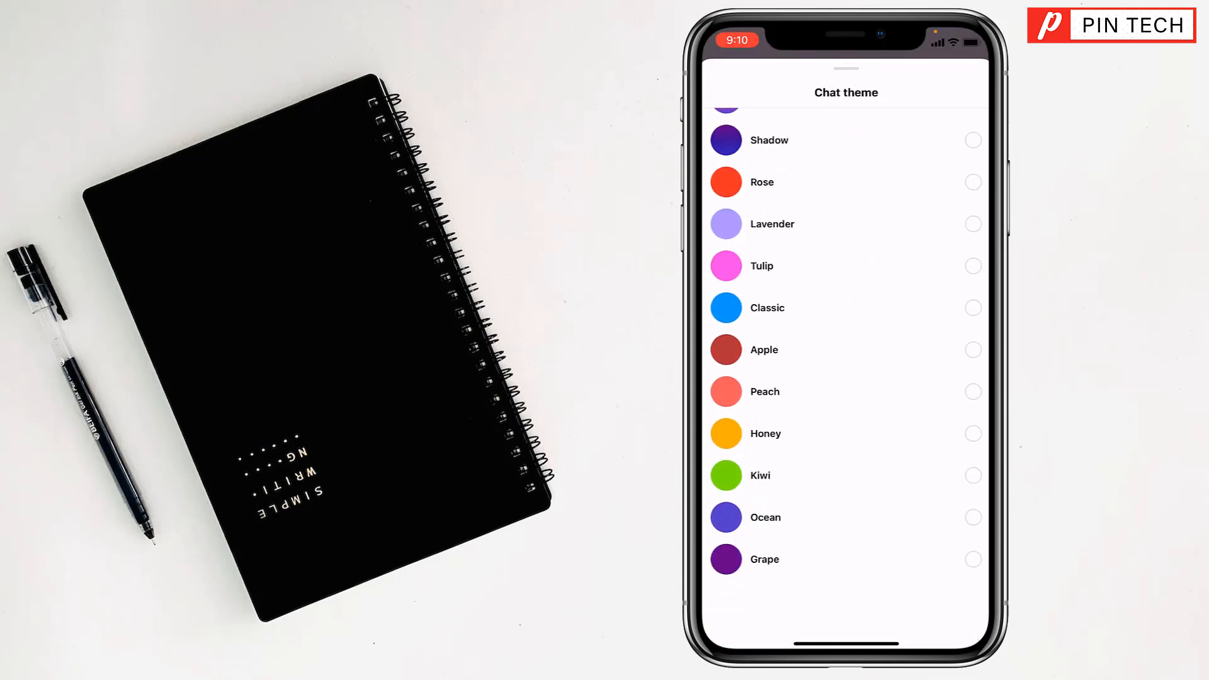
scroll(down, 3)
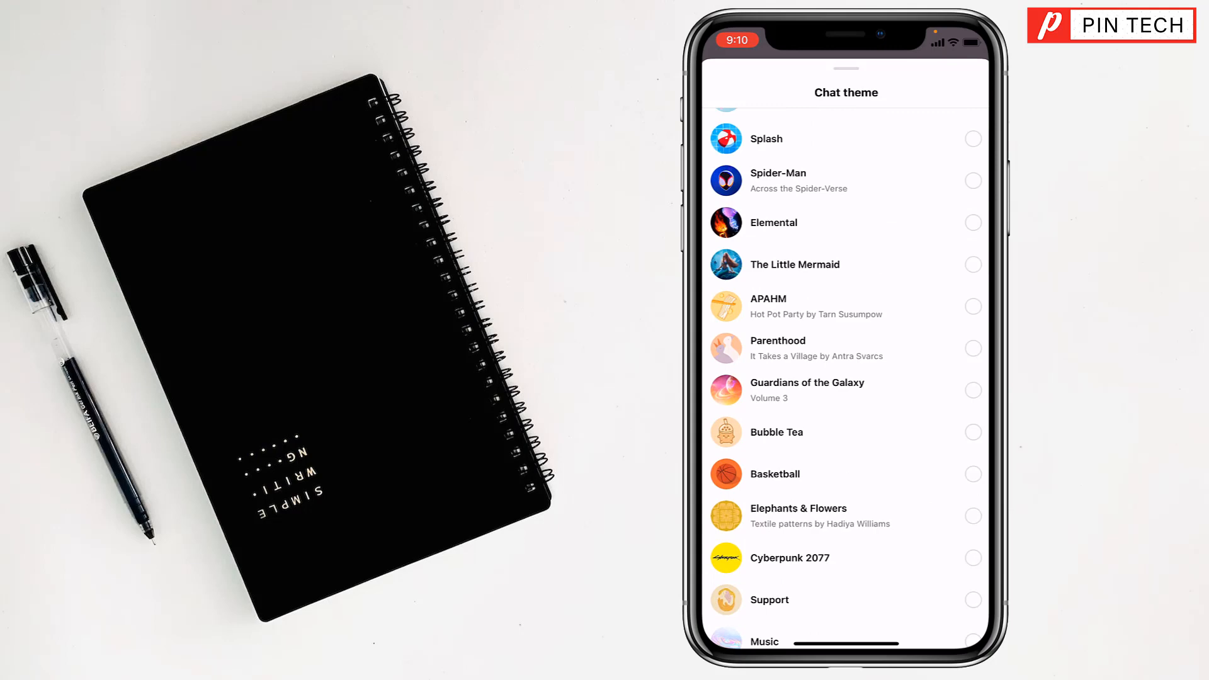
scroll(down, 3)
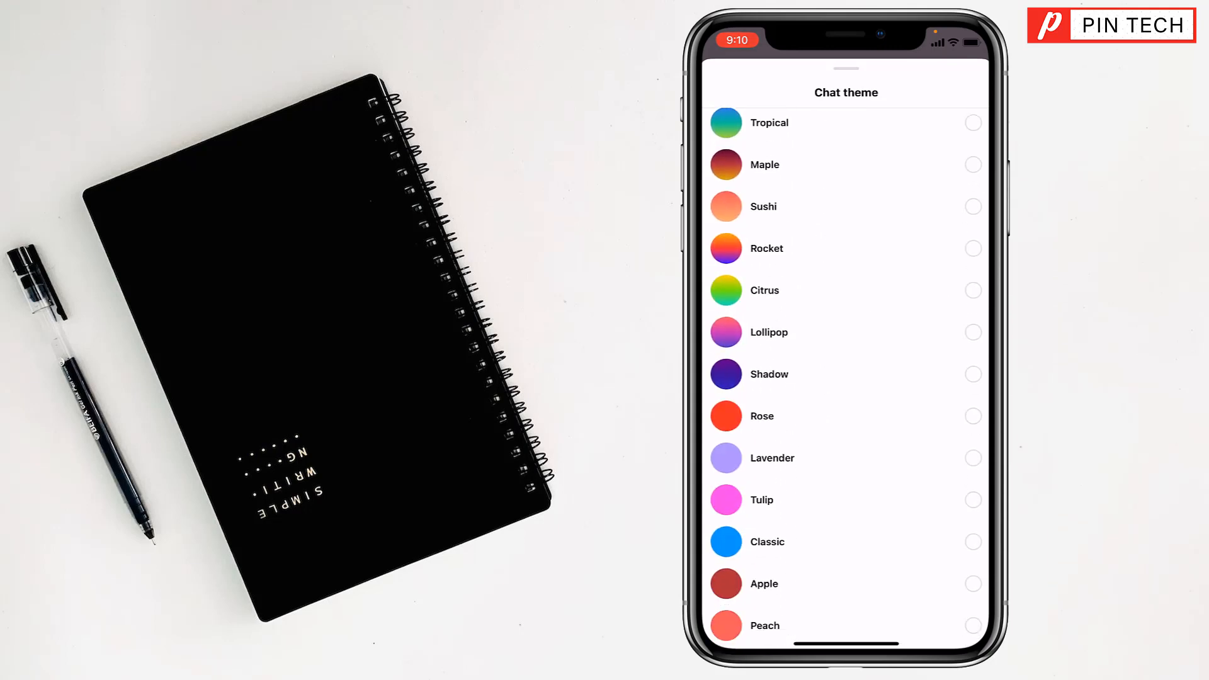
scroll(down, 3)
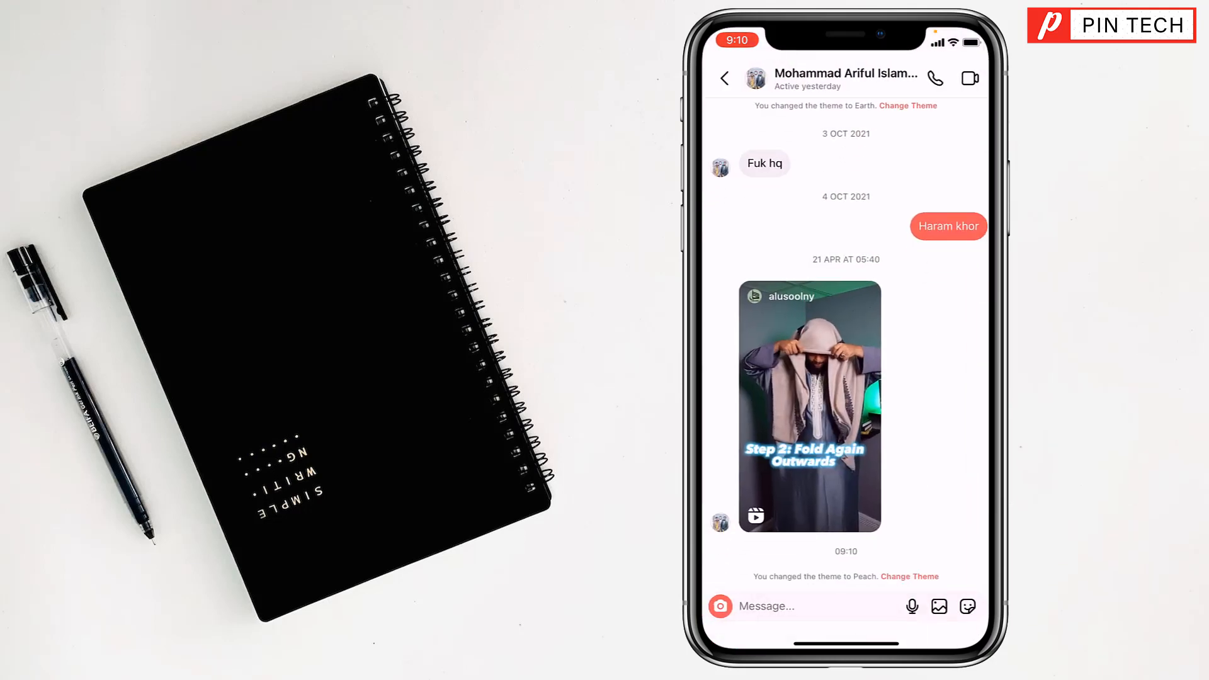
Scroll through the chat to confirm the Peach theme applies throughout.
scroll(down, 3)
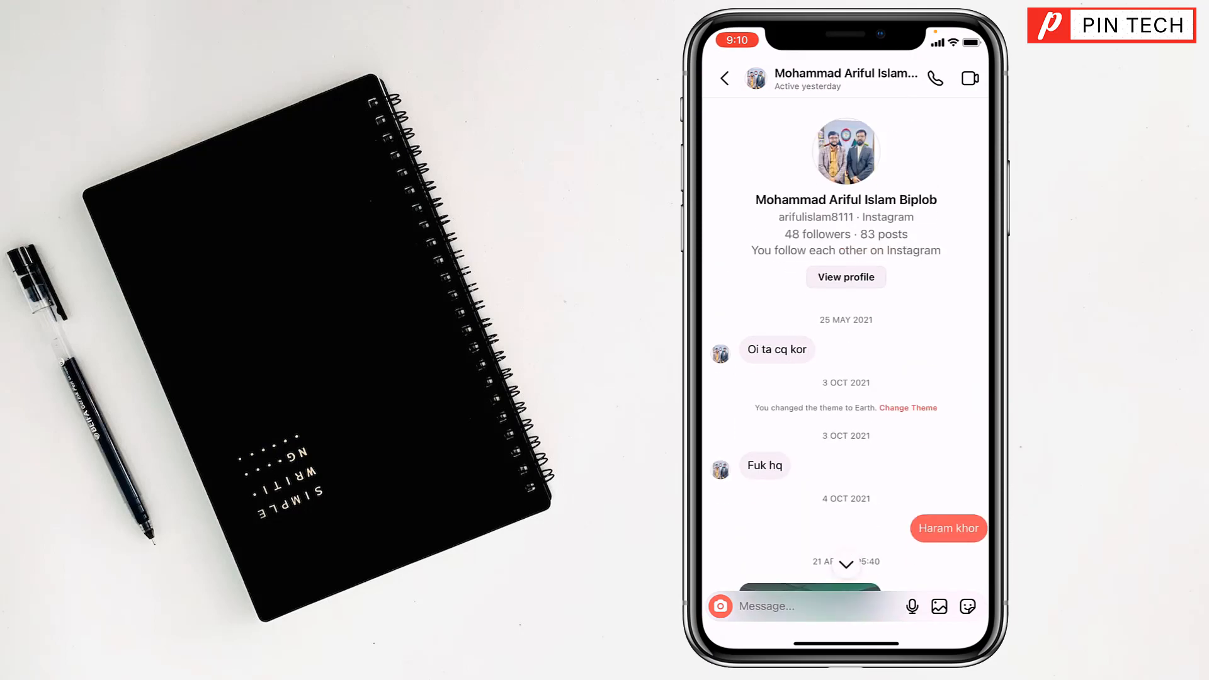
scroll(down, 3)
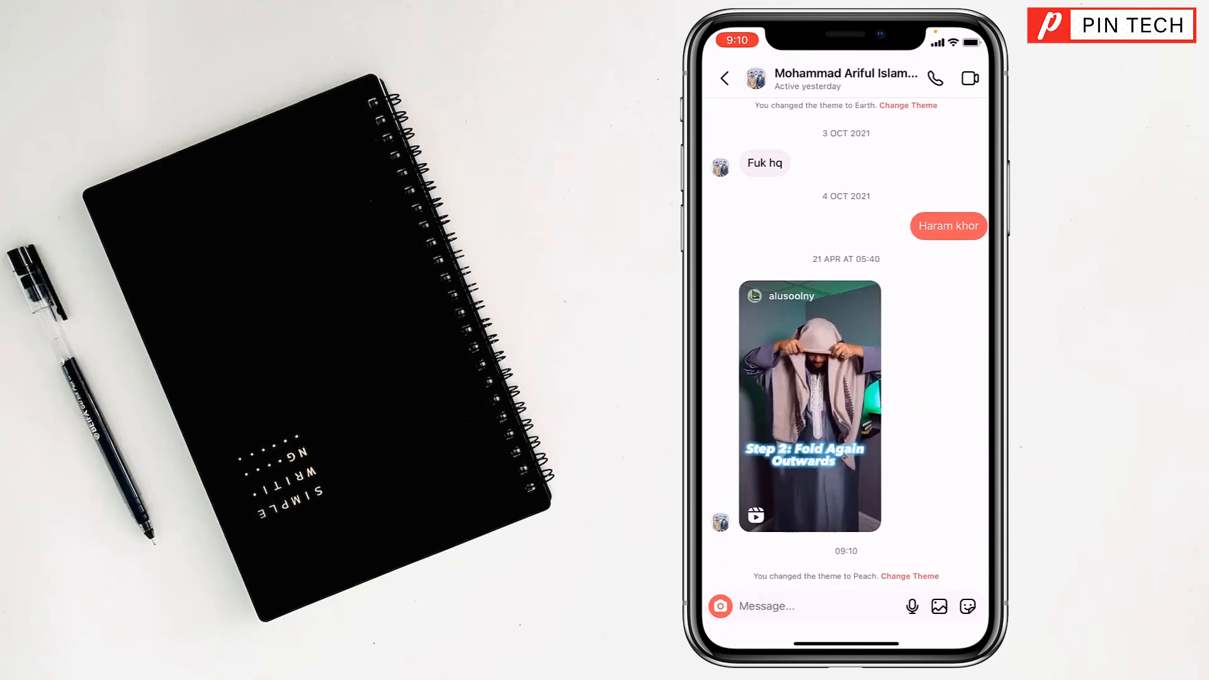